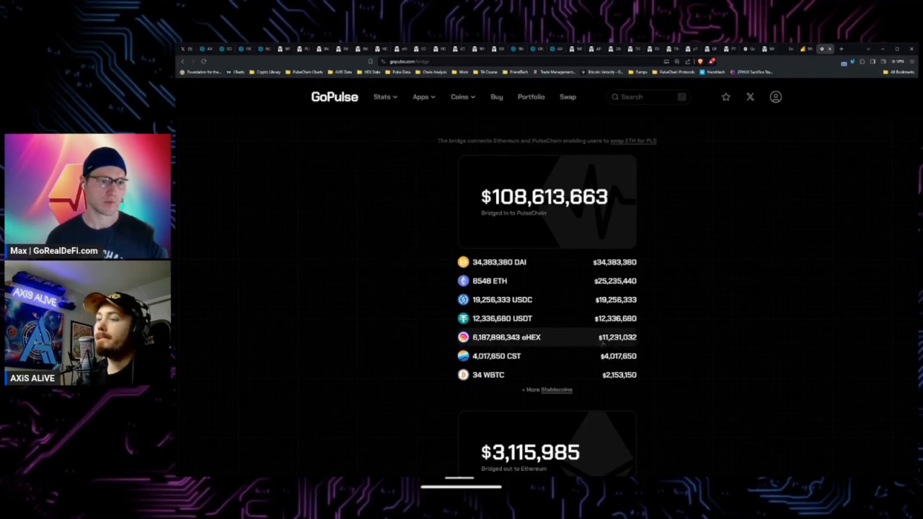
Step: Scroll down to bring the Bridged in DAI chart into view
{"action": "scroll", "scroll_direction": "down", "scroll_amount": 3}
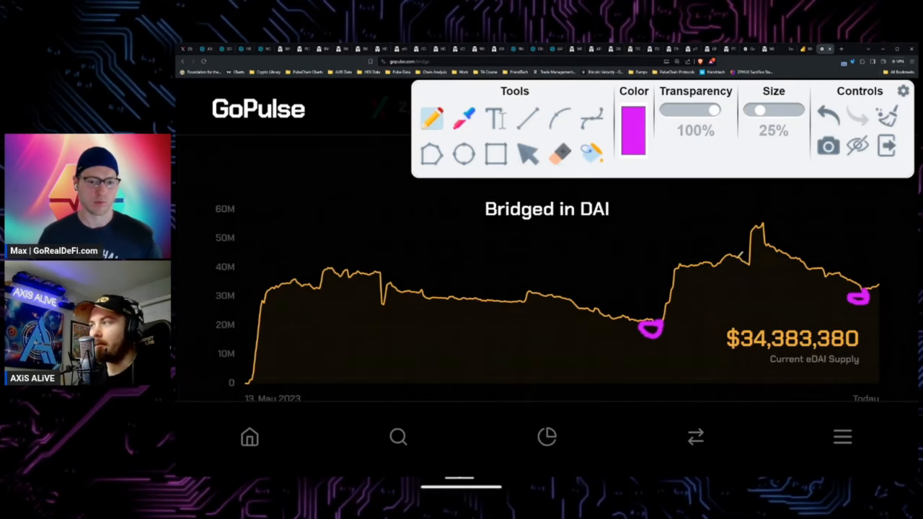
Step: Erase the magenta circle annotations from the Bridged in DAI chart
{"action": "left_click", "coordinate": [827, 113]}
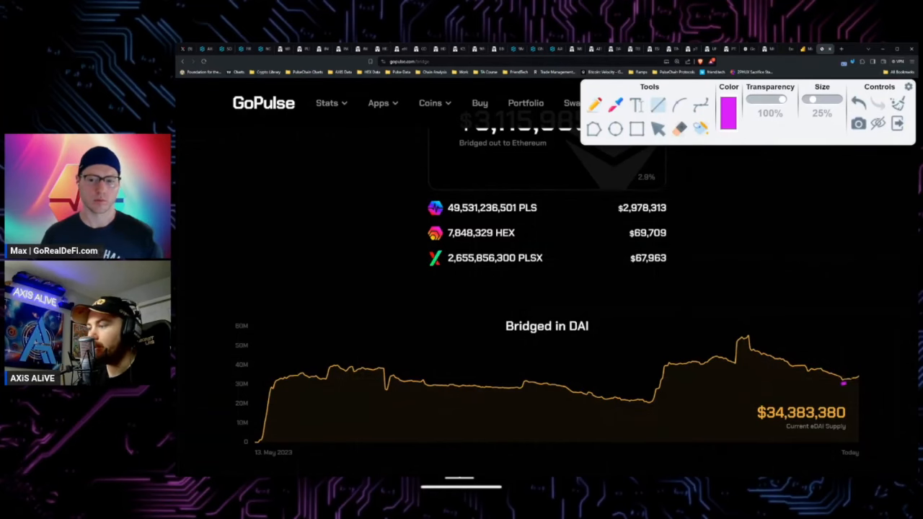
{"action": "left_click_drag", "start_coordinate": [847, 382], "coordinate": [894, 372]}
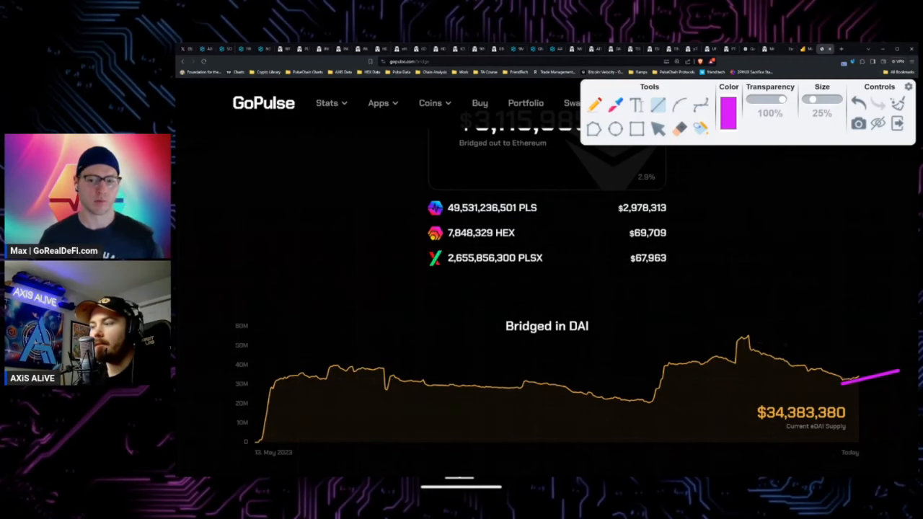
{"action": "left_click_drag", "start_coordinate": [721, 302], "coordinate": [865, 447]}
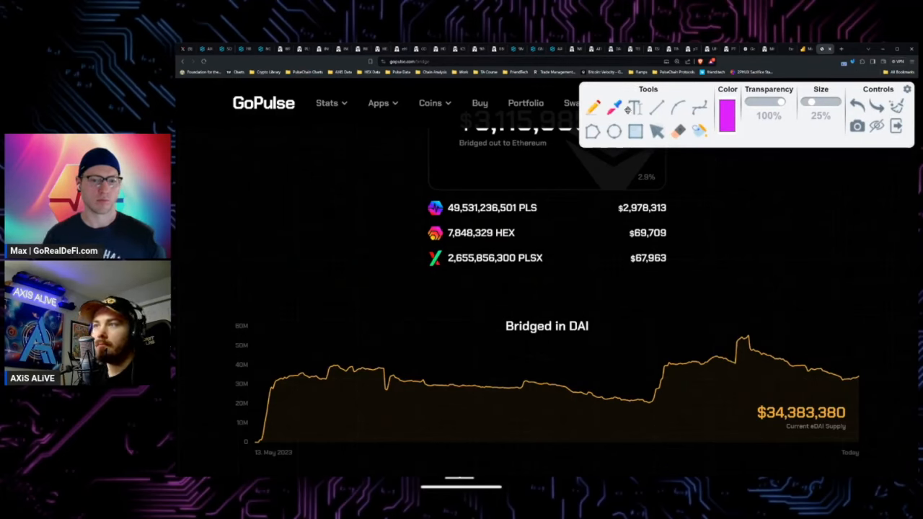
Step: Sketch a rising magenta trend line from the chart's dip, then erase it
{"action": "left_click_drag", "start_coordinate": [646, 404], "coordinate": [894, 384]}
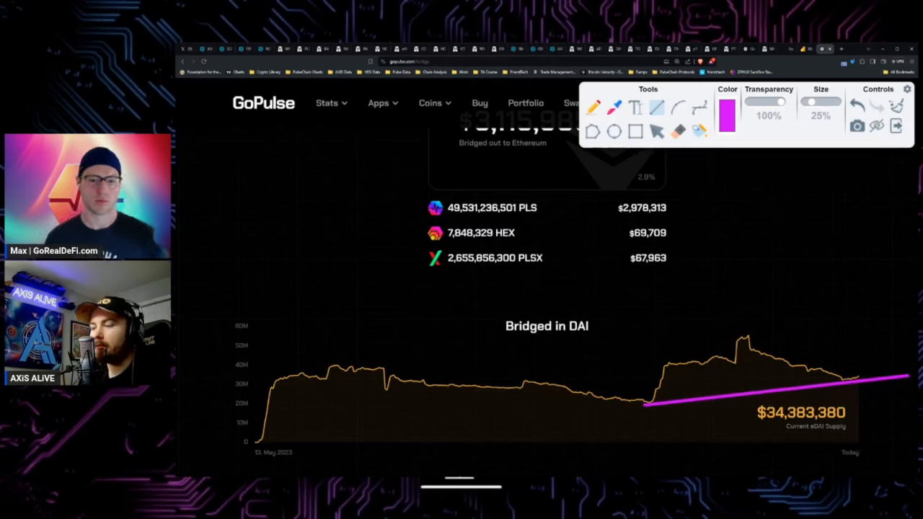
{"action": "left_click_drag", "start_coordinate": [508, 337], "coordinate": [642, 337]}
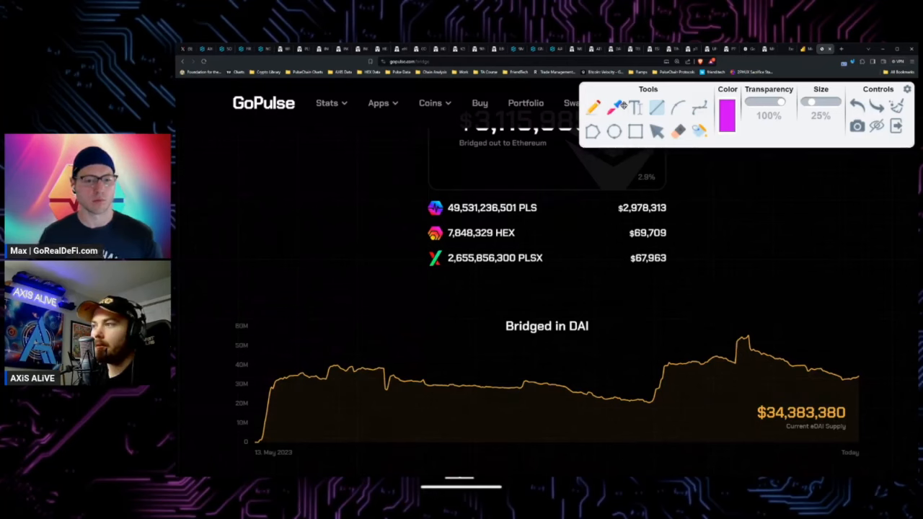
Step: Draw a magenta right-pointing arrow with shaft and arrowhead above the chart
{"action": "left_click_drag", "start_coordinate": [705, 277], "coordinate": [790, 273]}
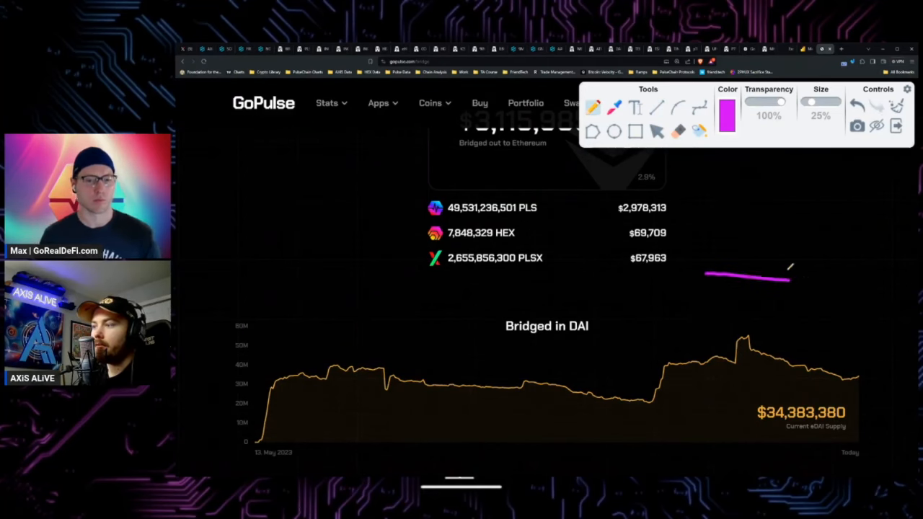
{"action": "left_click_drag", "start_coordinate": [706, 277], "coordinate": [814, 281]}
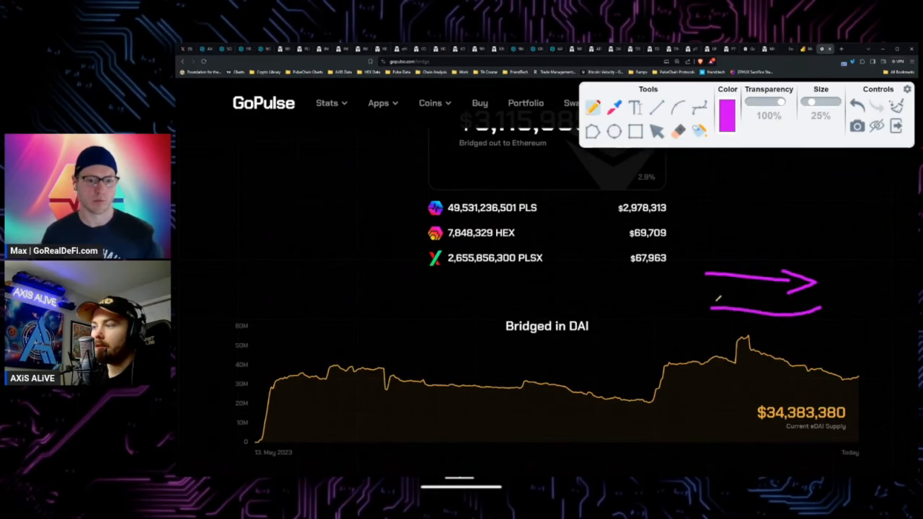